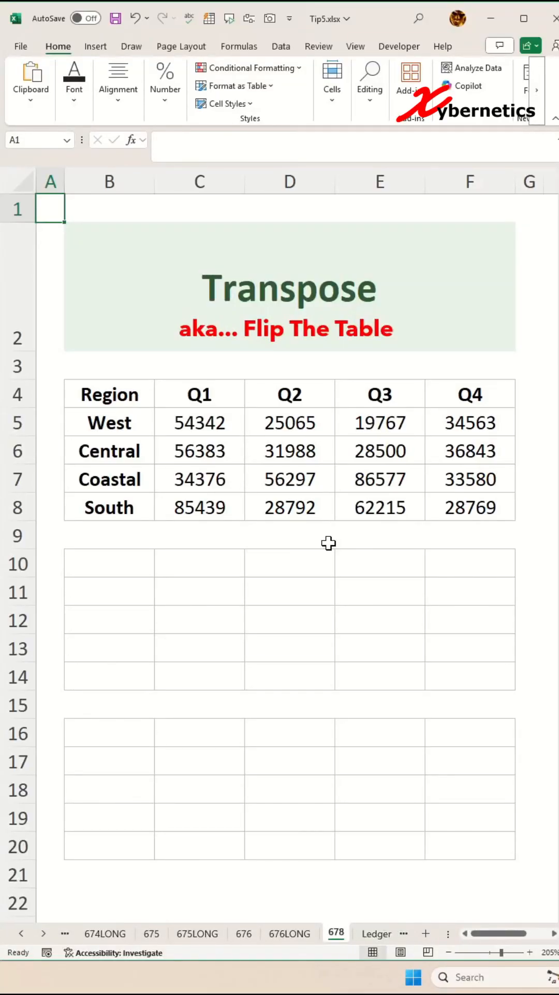
mouse_move(298, 575)
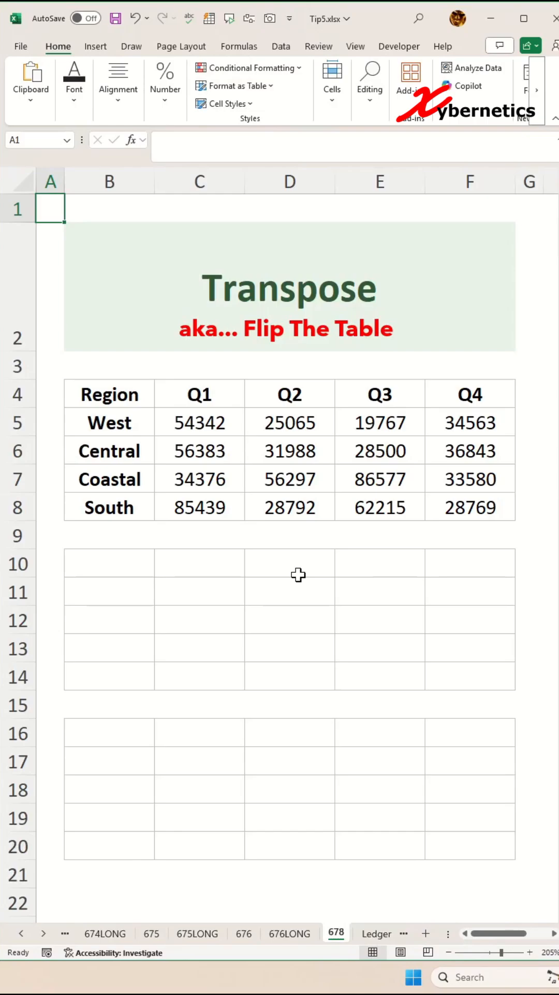
mouse_move(204, 597)
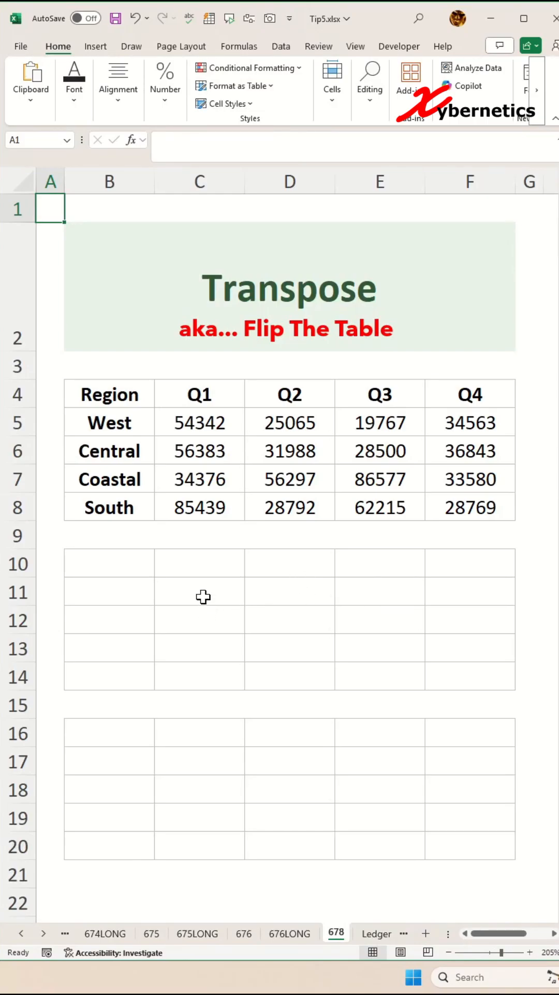
Enter =TRANSPOSE(B4:F8) in B10 so the flipped table spills into B10:F14.
left_click(109, 563)
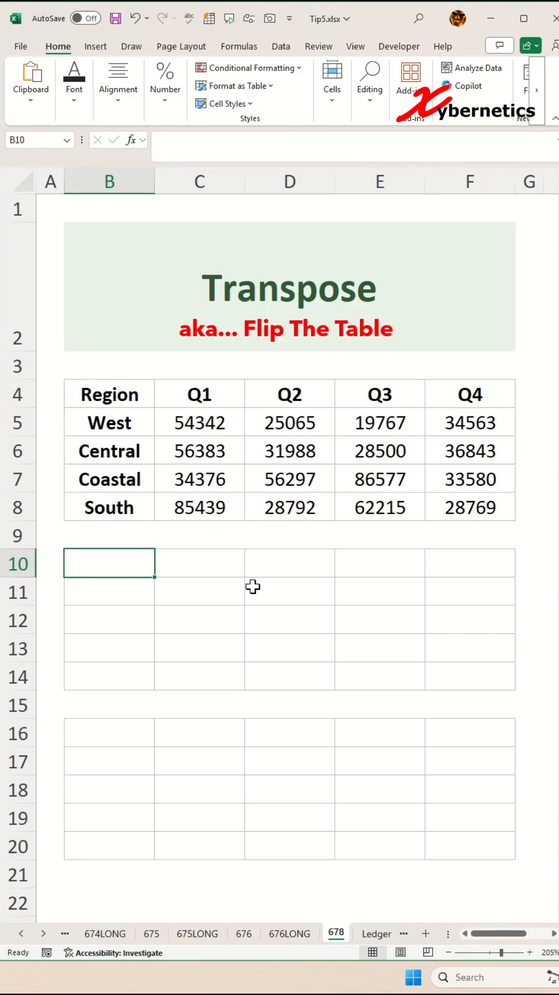
type("=TRANSPOSE(")
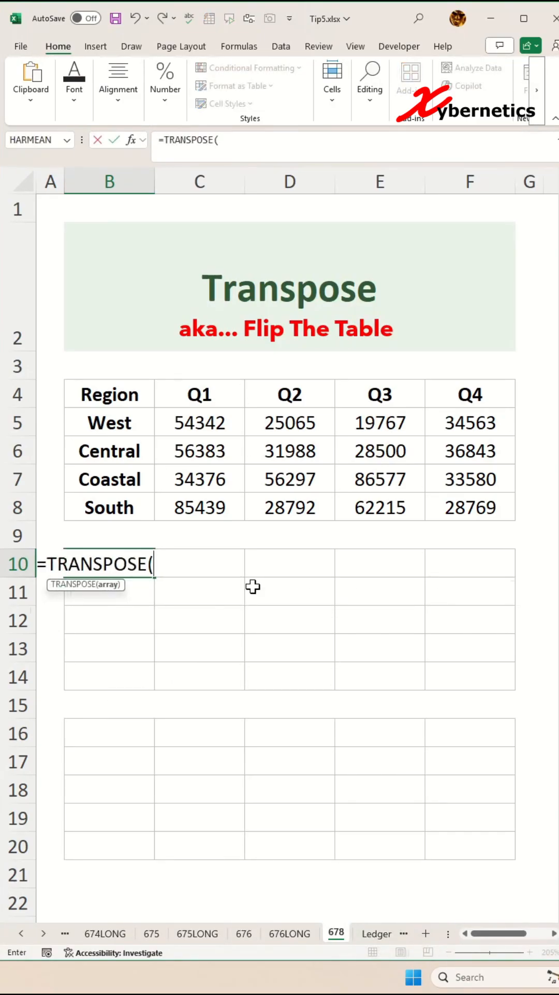
left_click_drag(109, 393, 470, 506)
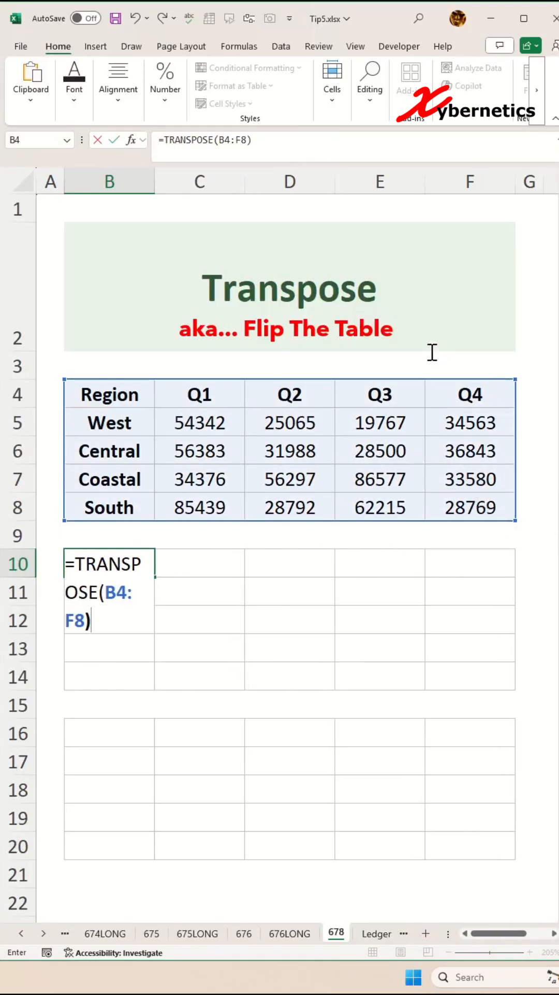
key("Enter")
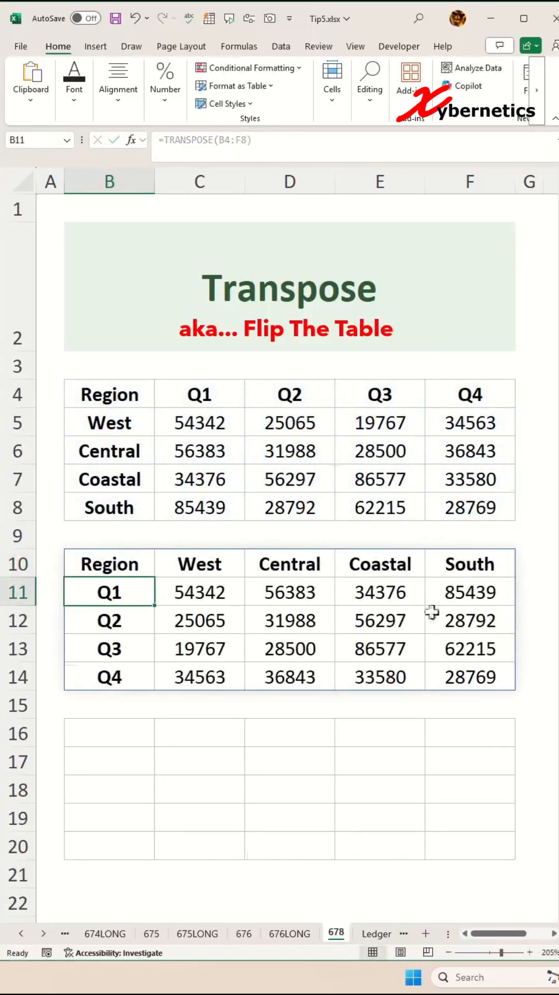
mouse_move(108, 644)
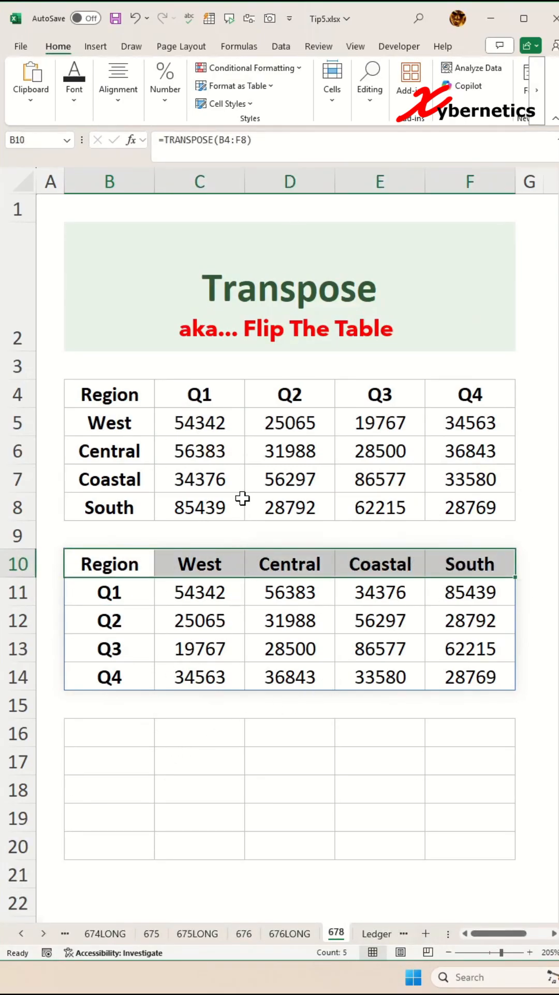
Select and copy the original table B4:F8 with Ctrl+C.
left_click(289, 479)
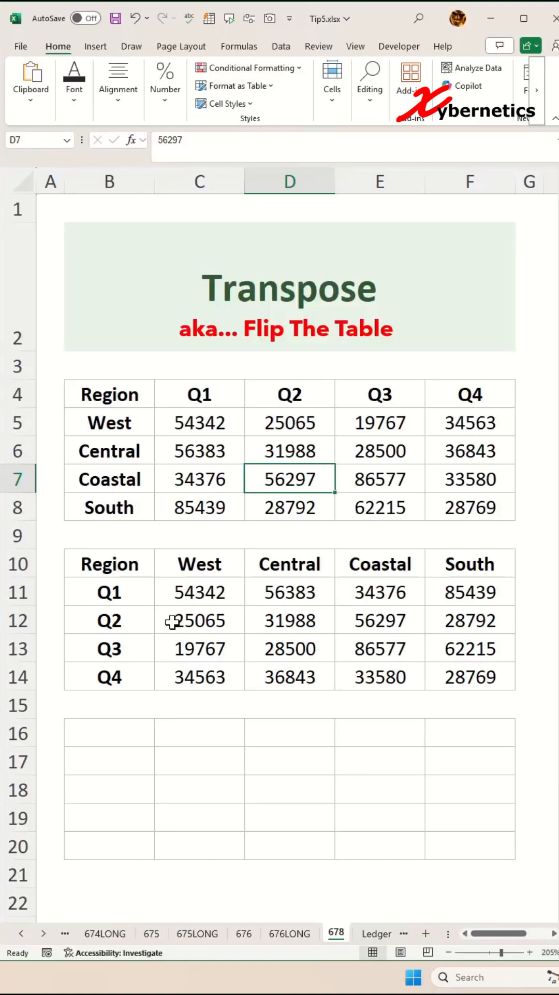
left_click_drag(109, 394, 471, 507)
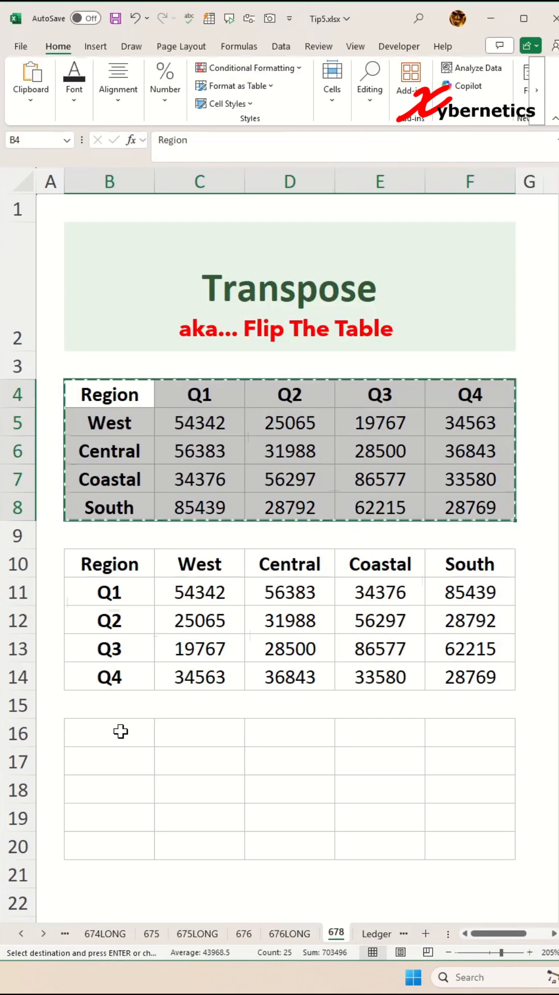
mouse_move(92, 738)
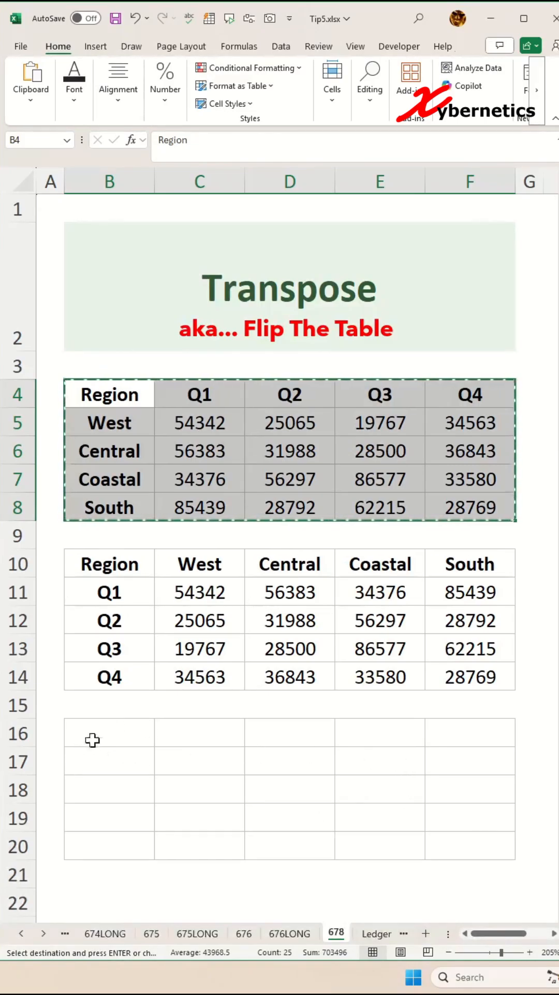
Paste the copied table into B16 with the Transpose paste option as static values.
right_click(92, 739)
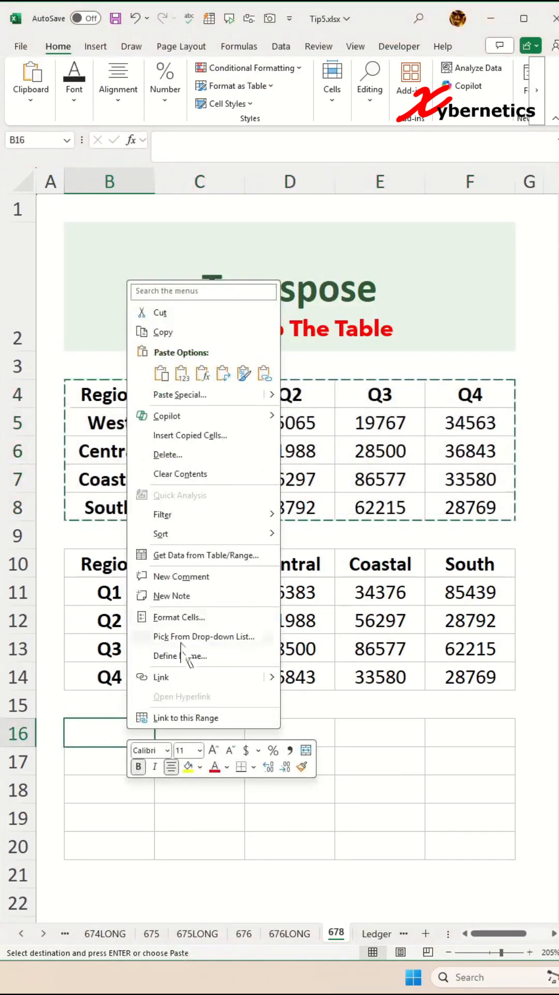
left_click(222, 373)
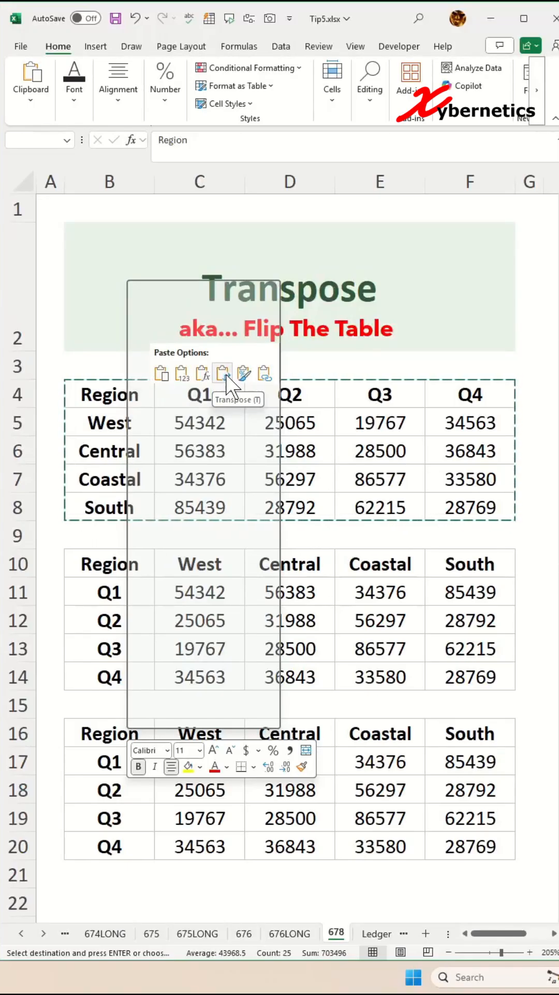
left_click(222, 372)
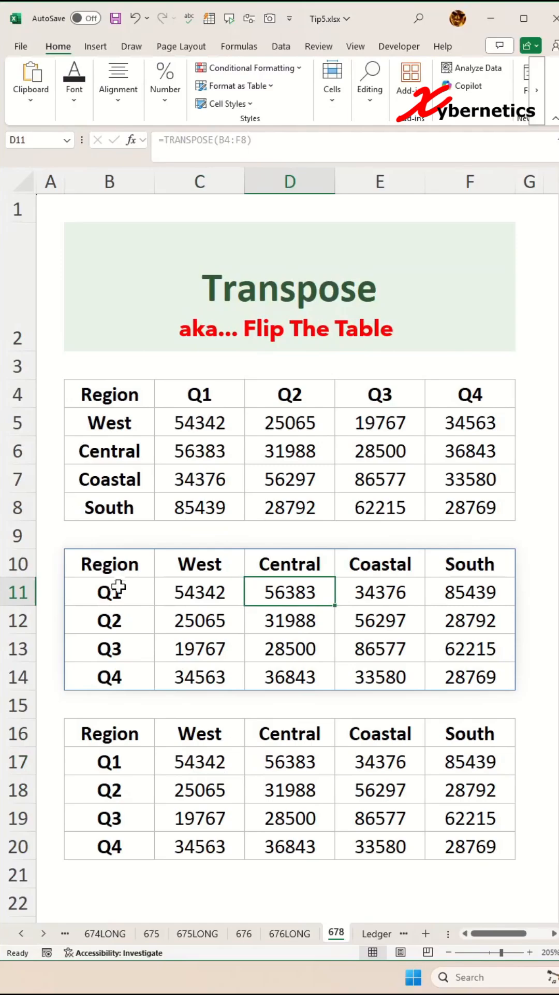
Compare the pasted values, then replace Central's Q1 sales in C6 with 12.
left_click(199, 761)
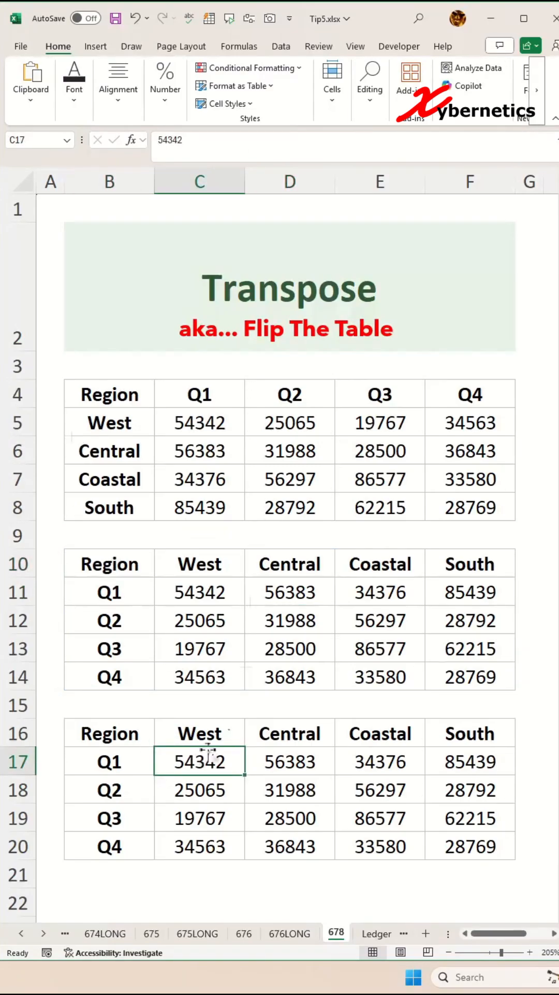
left_click(199, 451)
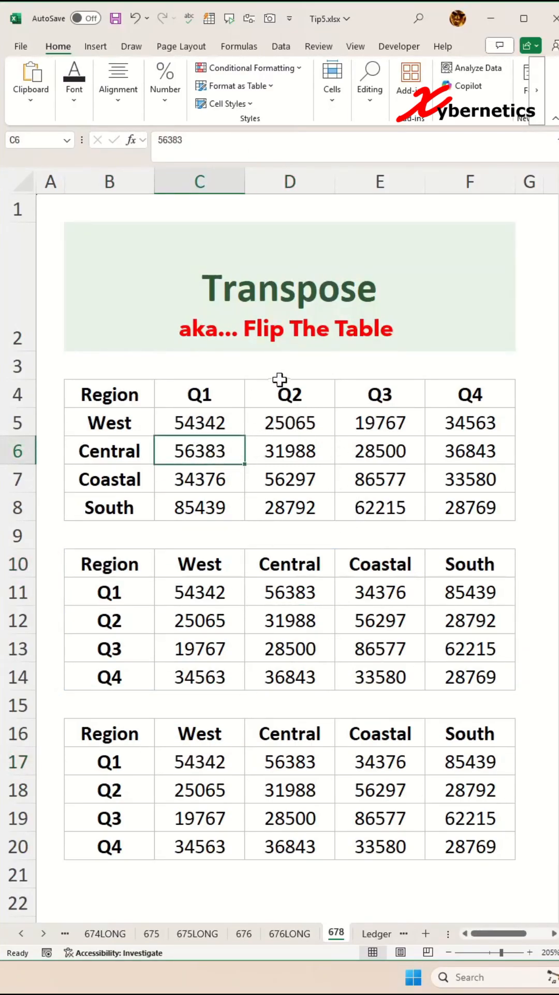
type("12")
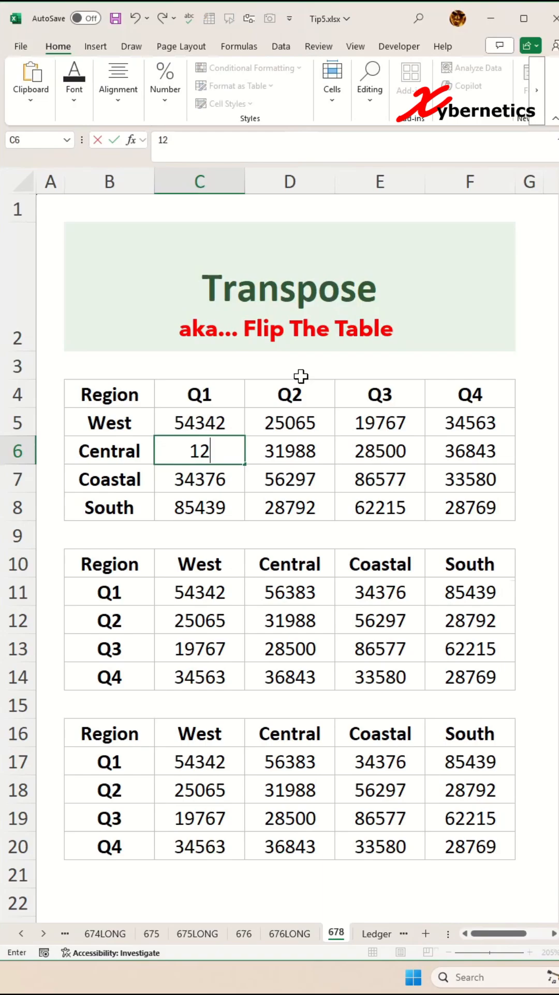